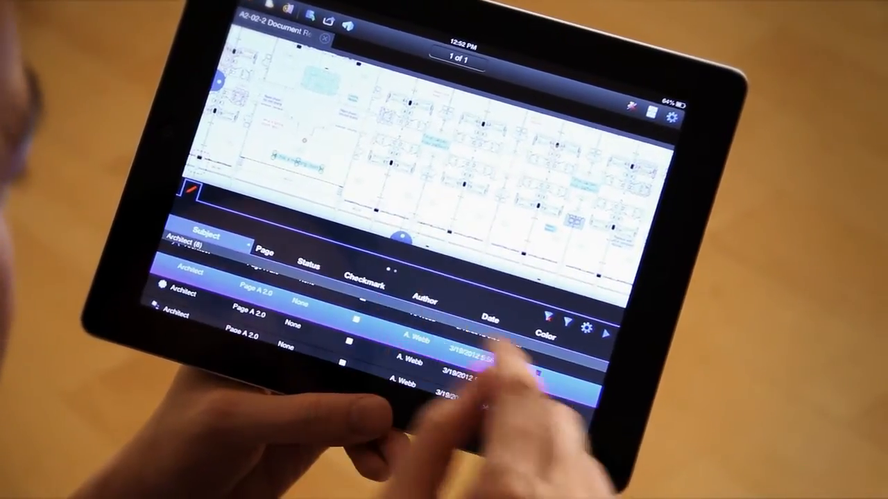
Step: Open the colour picker from the Color cell of an Architect markup row
left_click(548, 324)
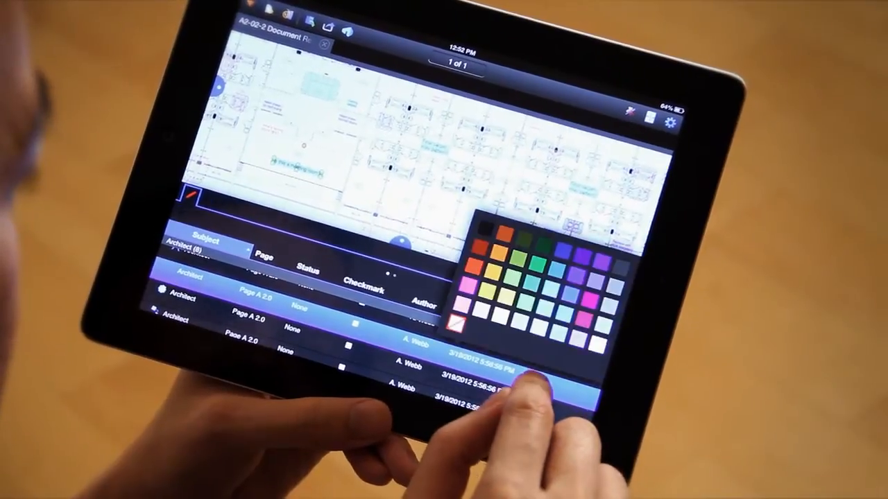